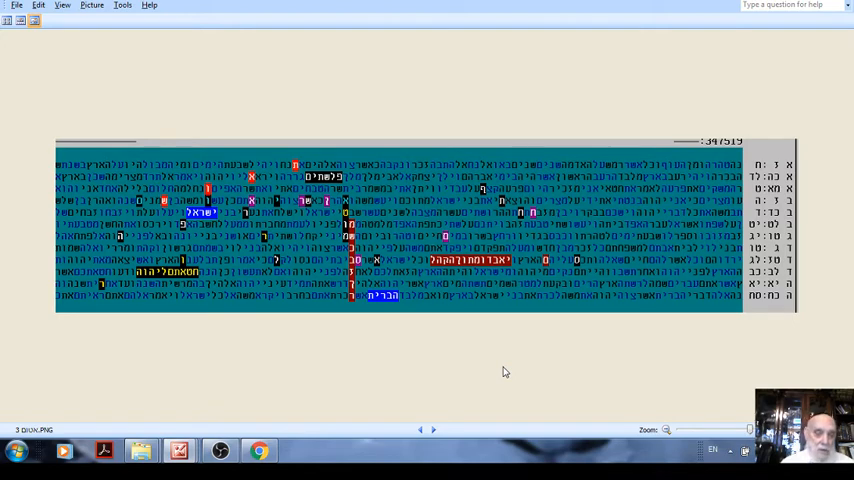
mouse_move(493, 370)
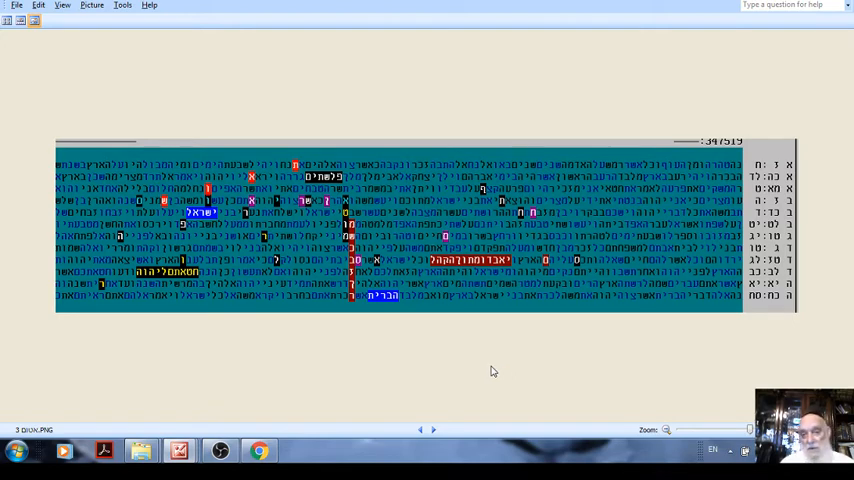
mouse_move(393, 326)
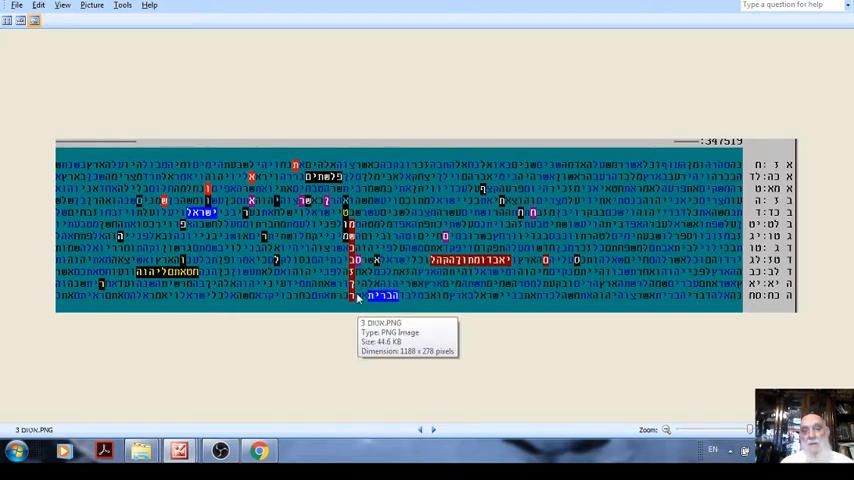
mouse_move(356, 323)
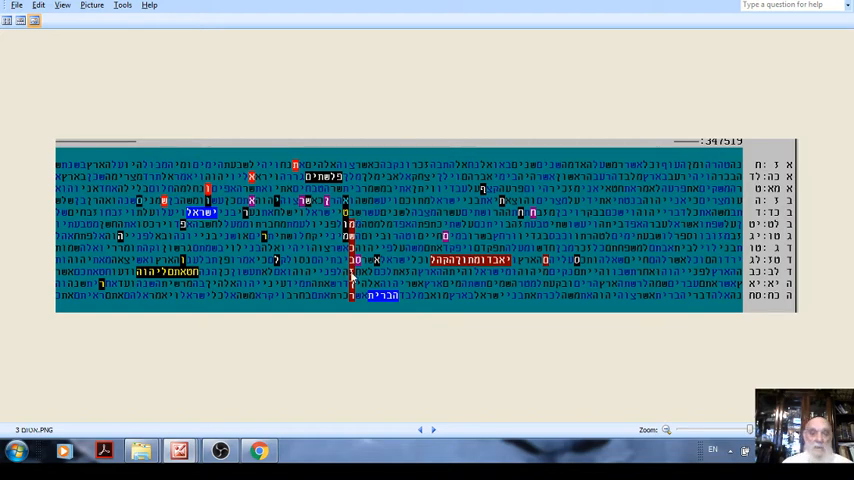
mouse_move(352, 204)
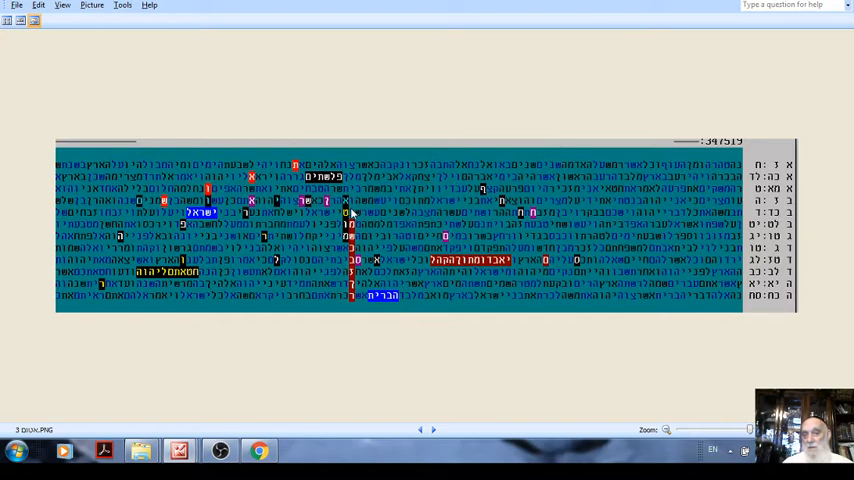
mouse_move(341, 203)
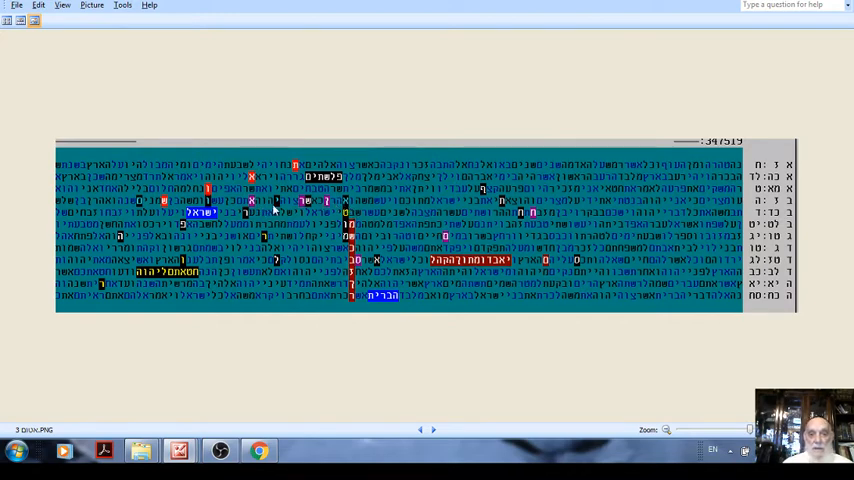
mouse_move(313, 209)
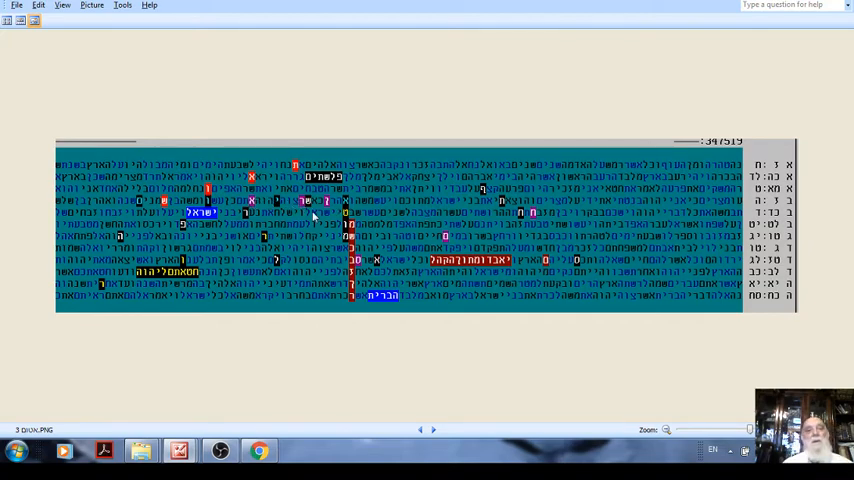
mouse_move(304, 231)
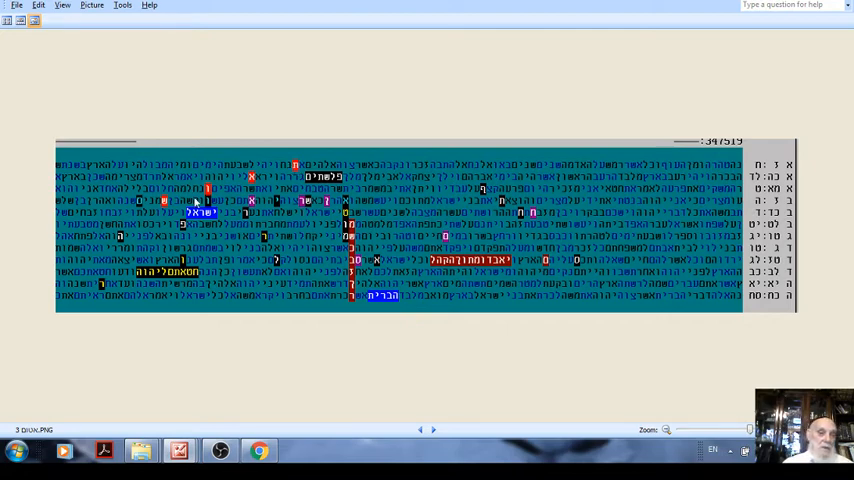
mouse_move(280, 180)
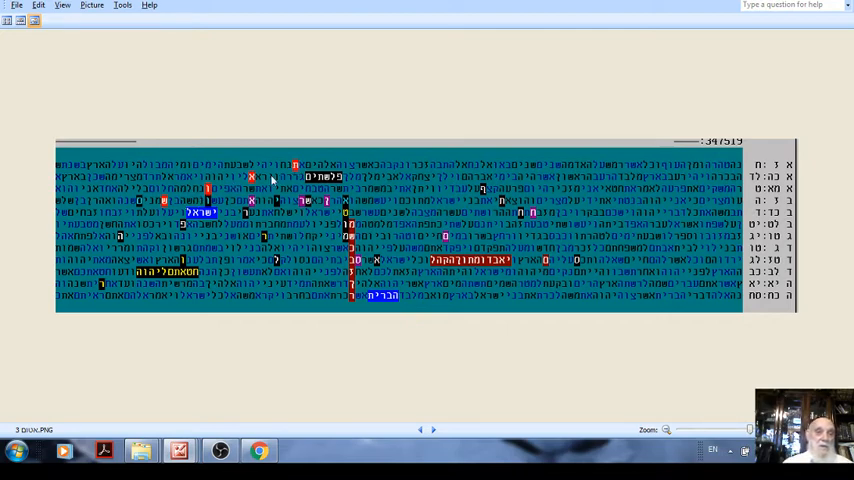
mouse_move(170, 212)
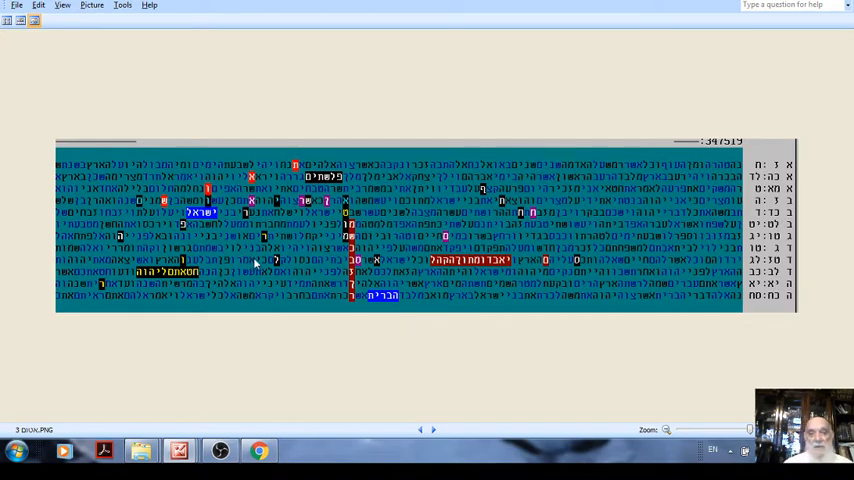
mouse_move(297, 273)
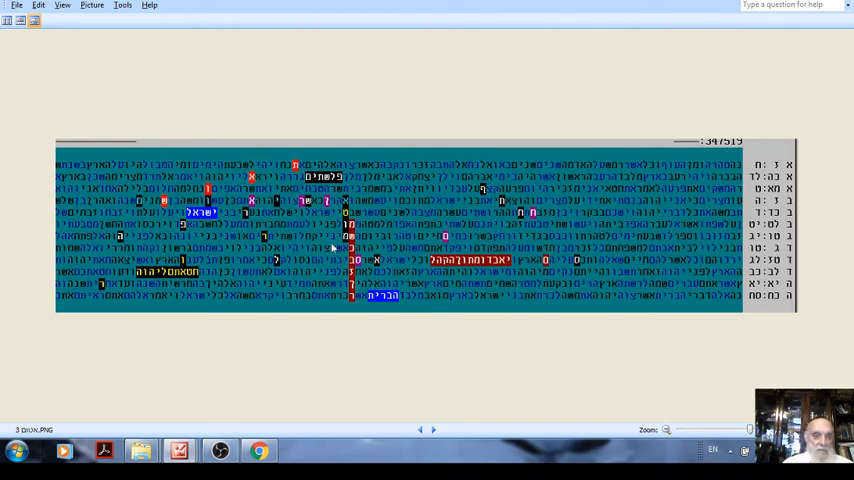
mouse_move(398, 263)
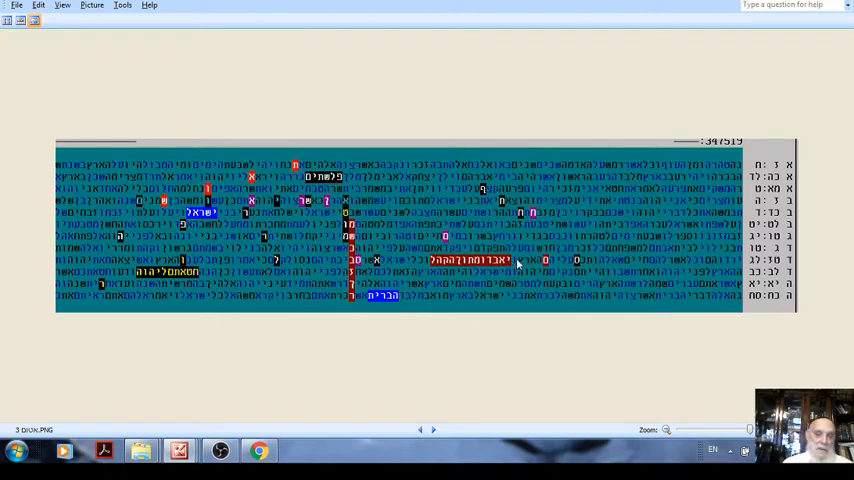
mouse_move(500, 275)
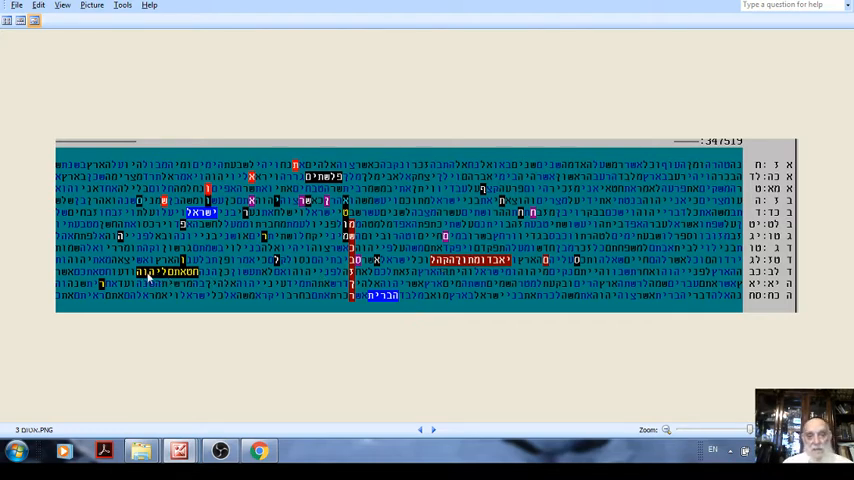
mouse_move(225, 270)
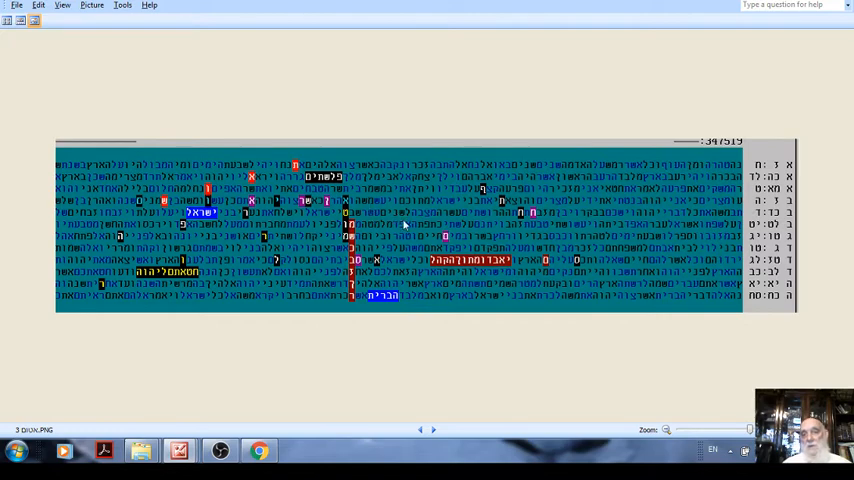
mouse_move(398, 212)
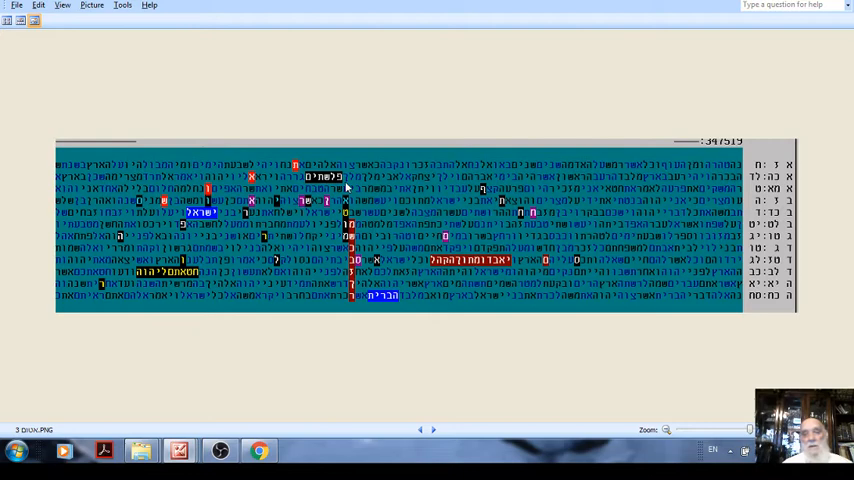
mouse_move(354, 187)
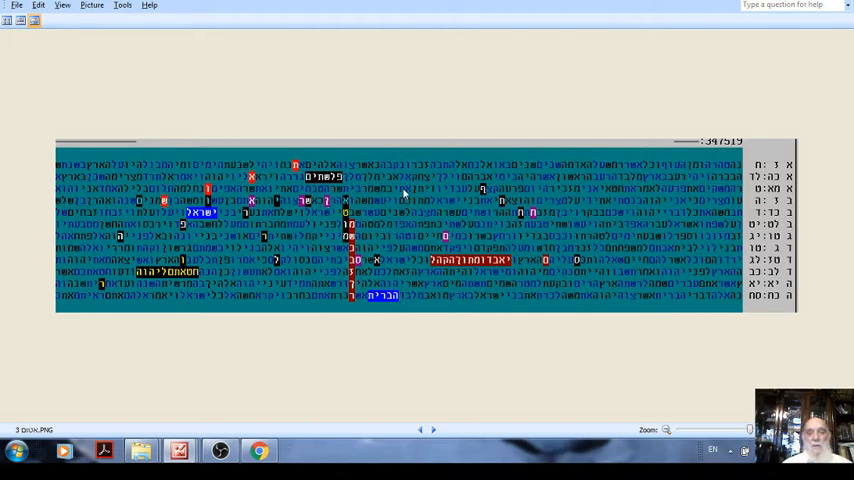
mouse_move(781, 33)
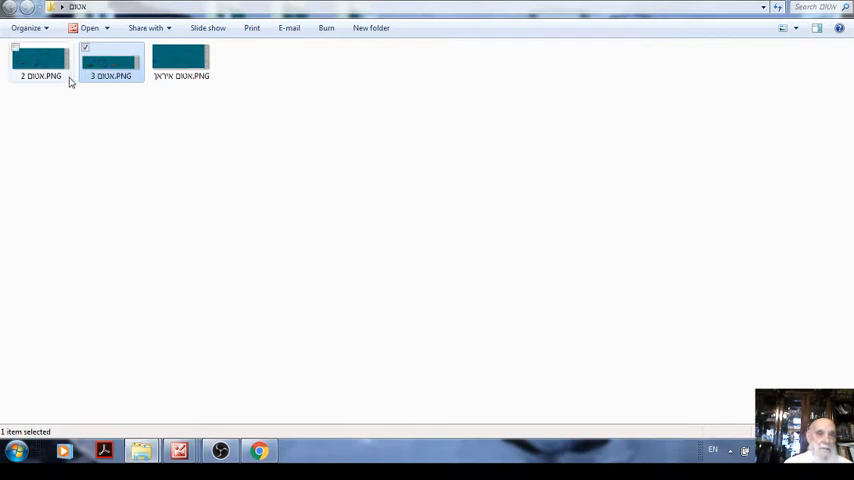
mouse_move(46, 67)
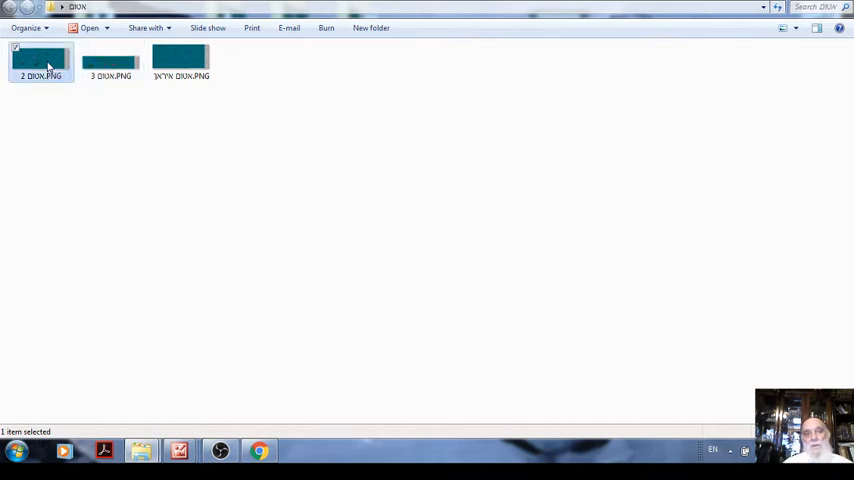
View table image 2 full screen, then open the third table PNG maximized in Picture Manager.
double_click(38, 56)
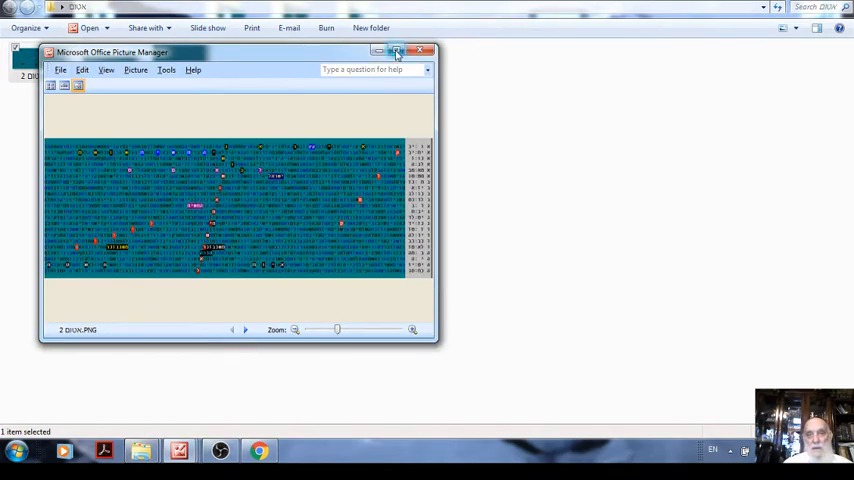
left_click(410, 48)
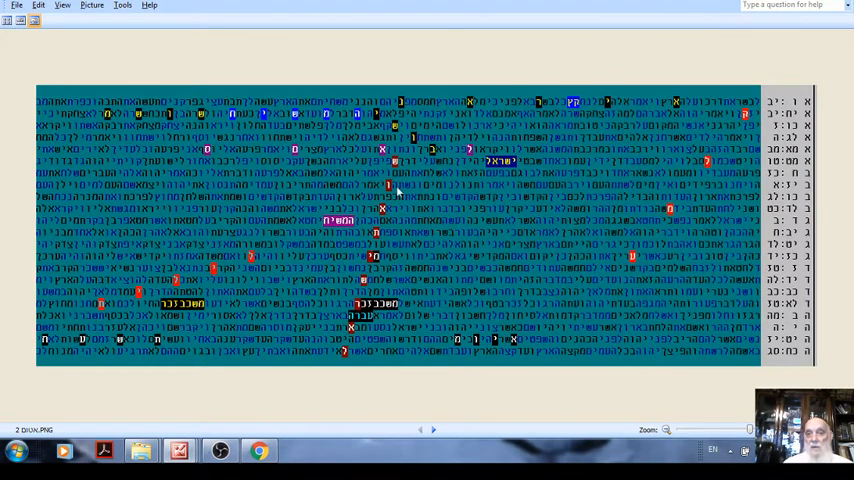
mouse_move(383, 258)
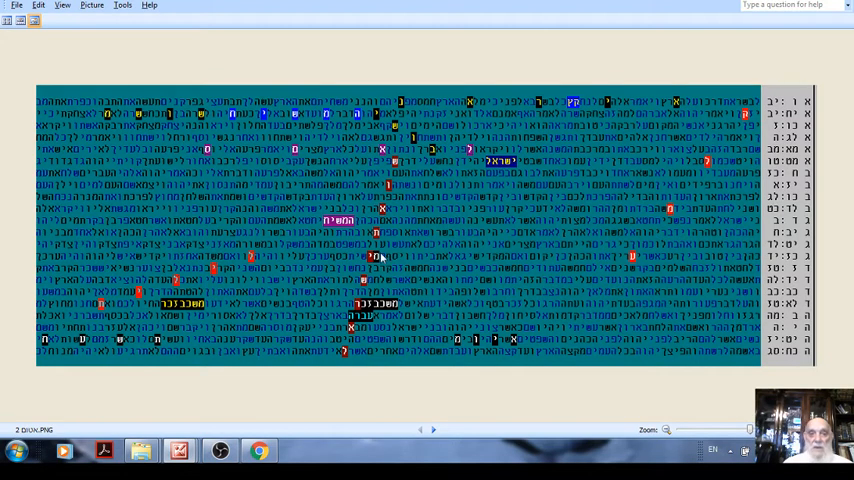
mouse_move(500, 325)
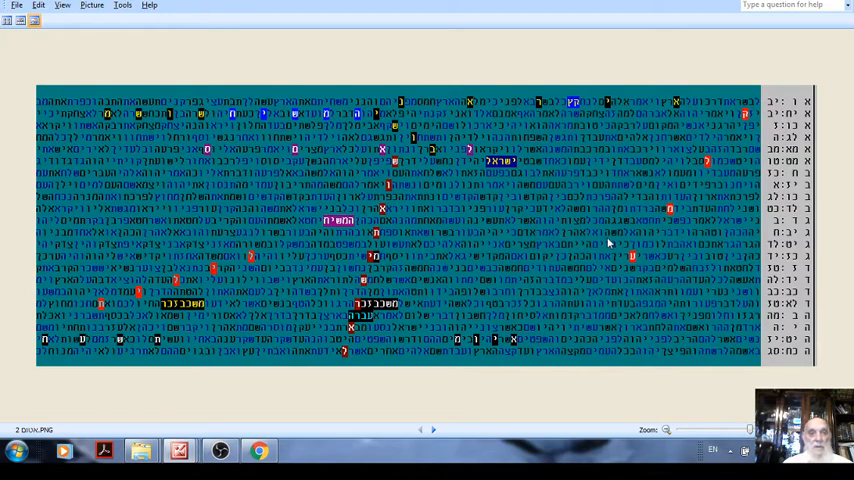
mouse_move(567, 235)
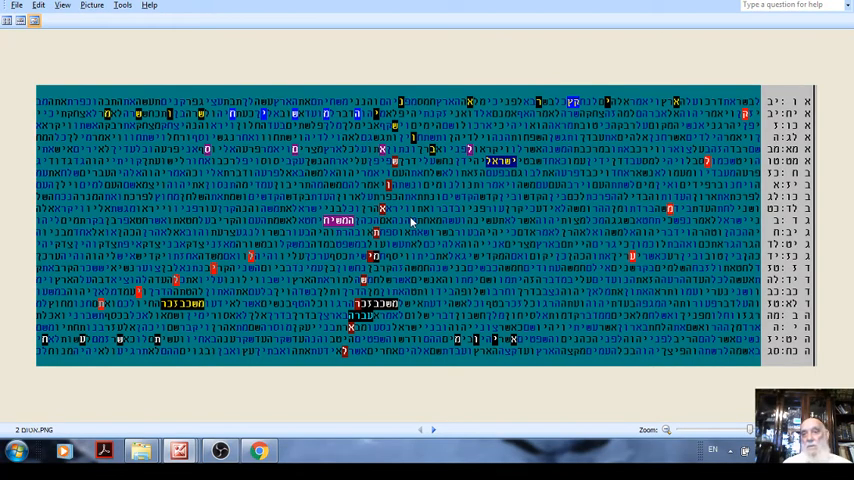
mouse_move(658, 90)
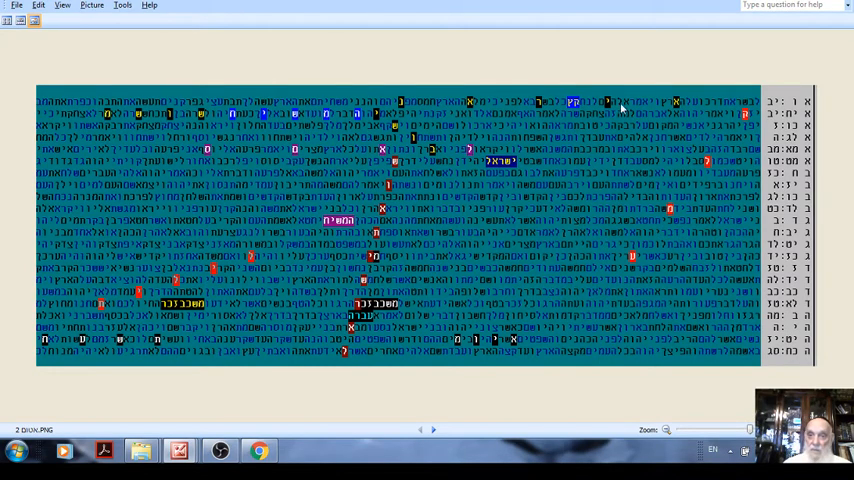
mouse_move(518, 119)
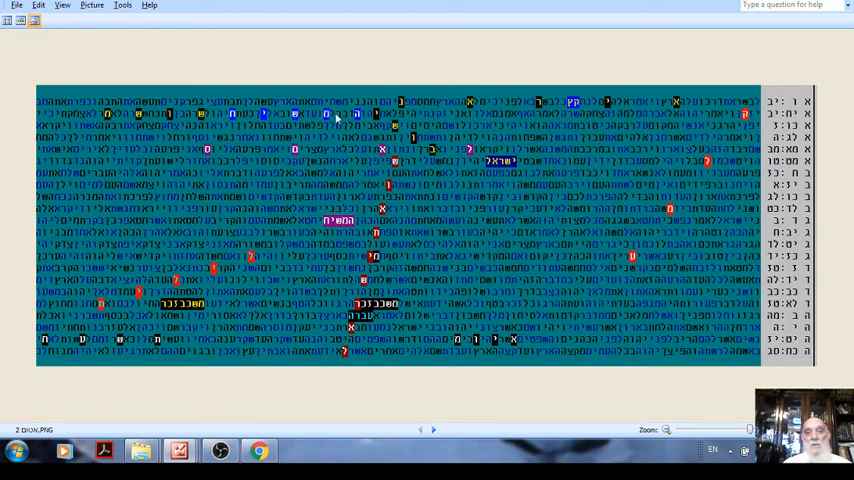
mouse_move(344, 232)
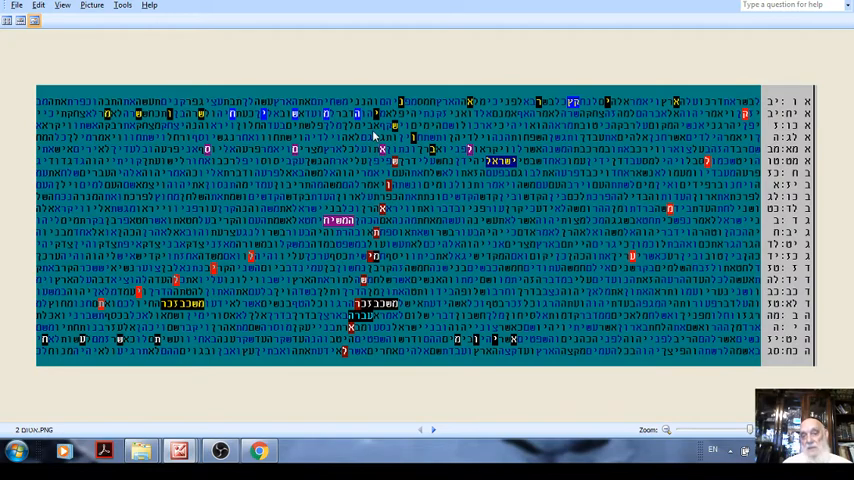
mouse_move(417, 148)
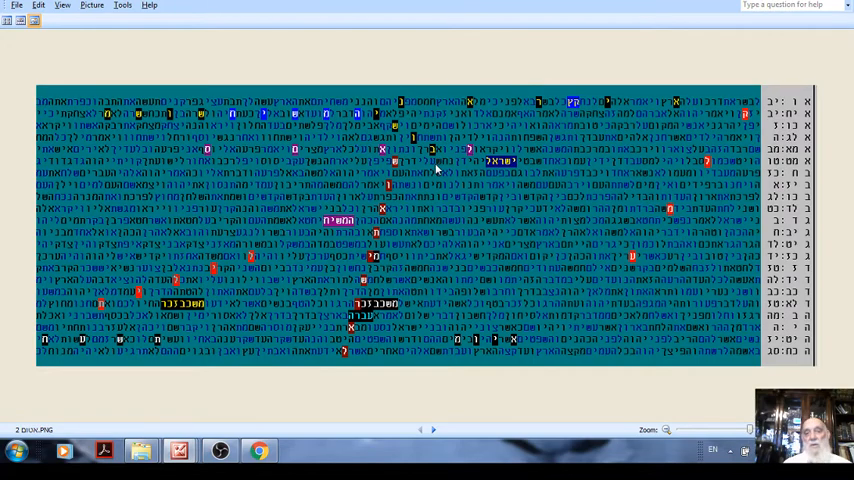
mouse_move(356, 160)
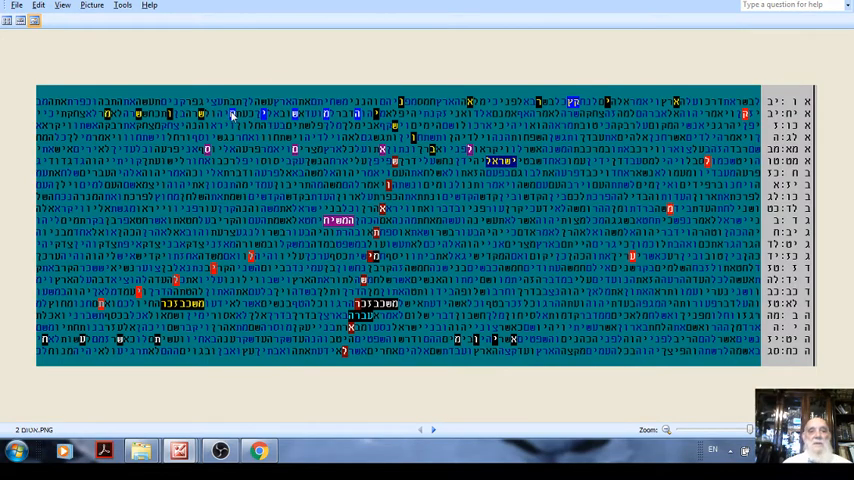
mouse_move(240, 148)
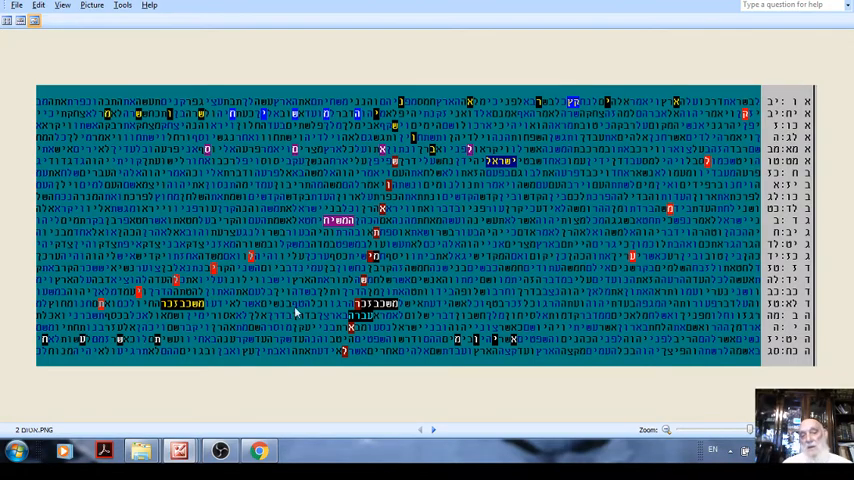
mouse_move(315, 306)
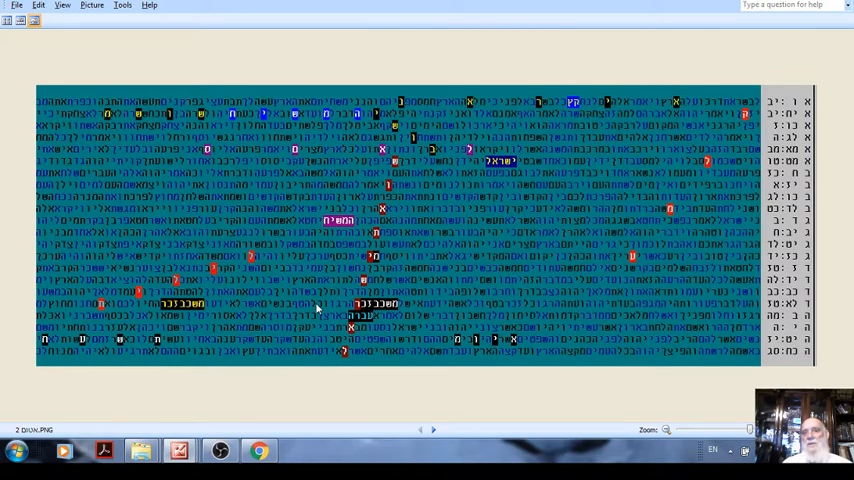
mouse_move(423, 275)
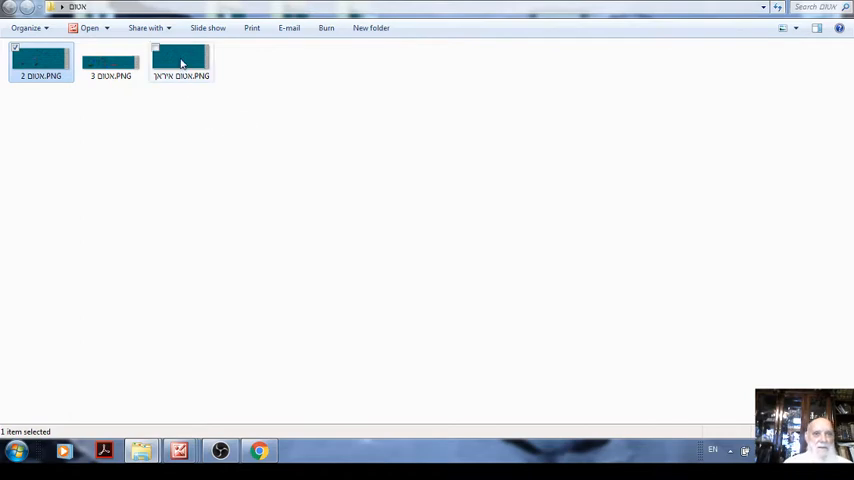
left_click(185, 62)
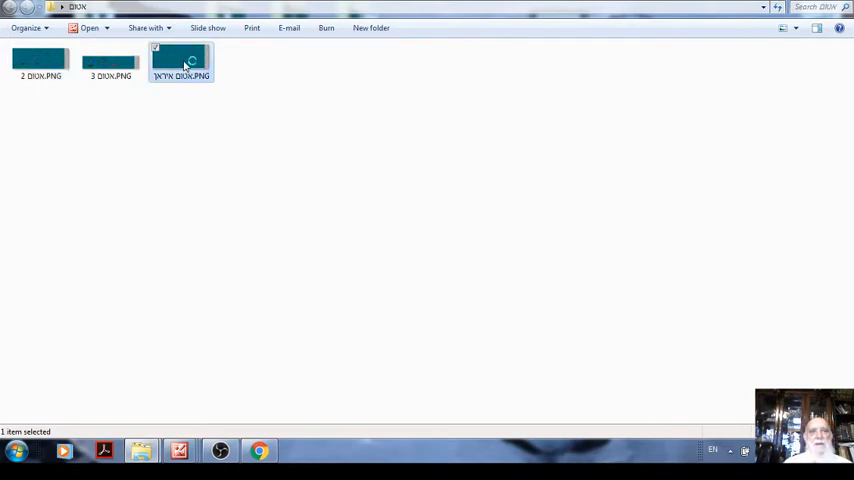
double_click(185, 57)
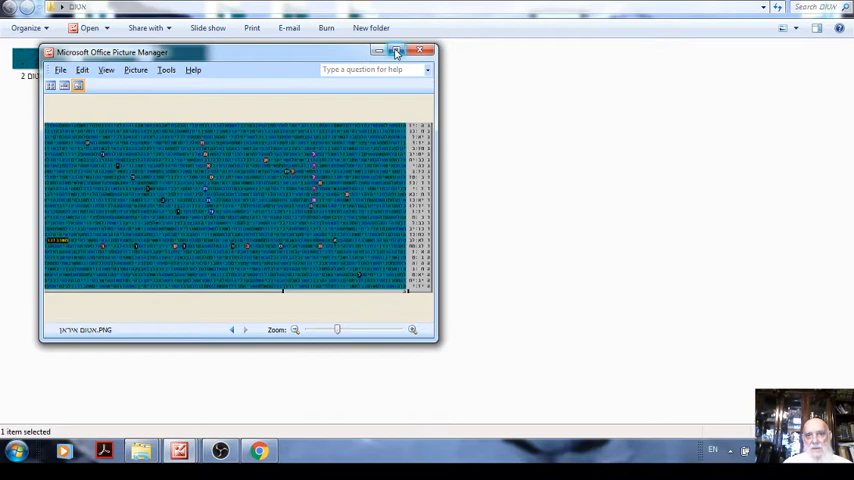
left_click(406, 50)
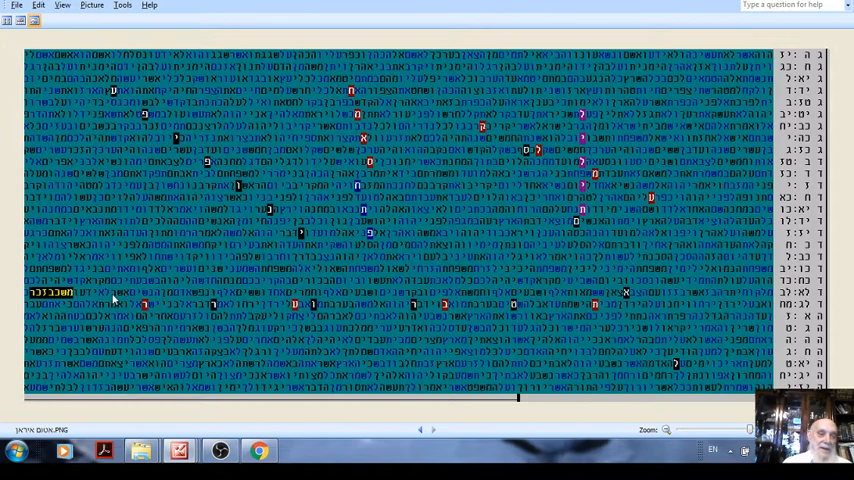
mouse_move(100, 256)
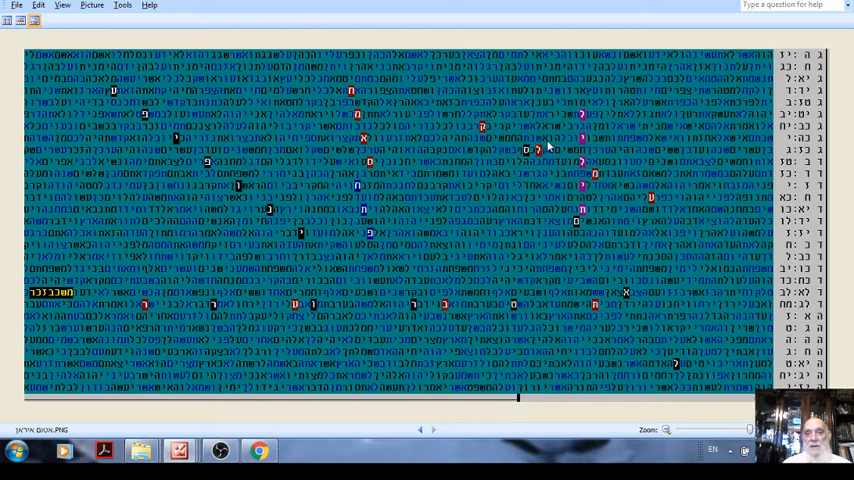
mouse_move(555, 267)
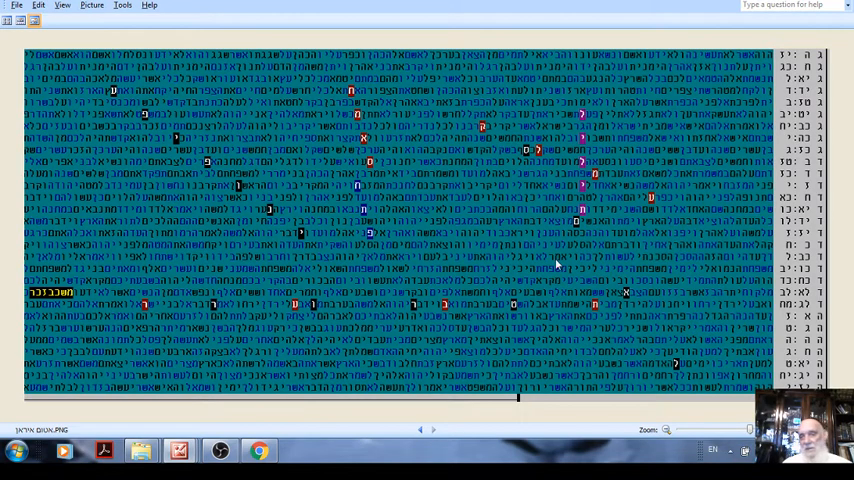
mouse_move(667, 348)
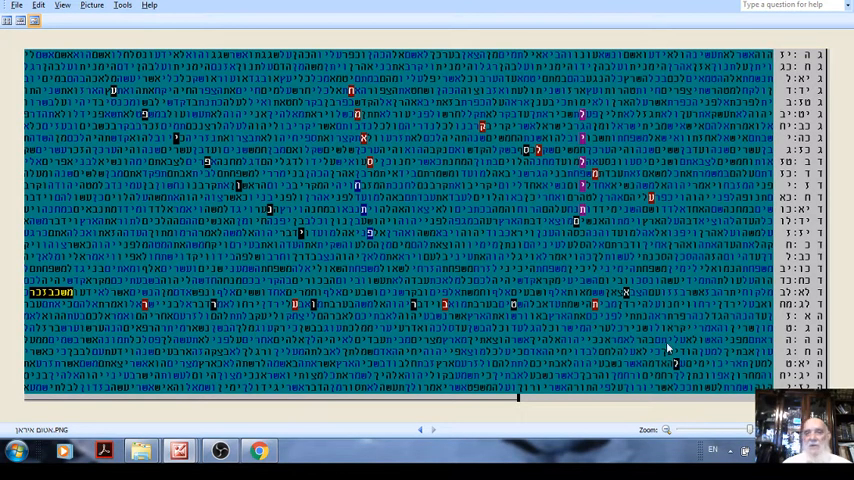